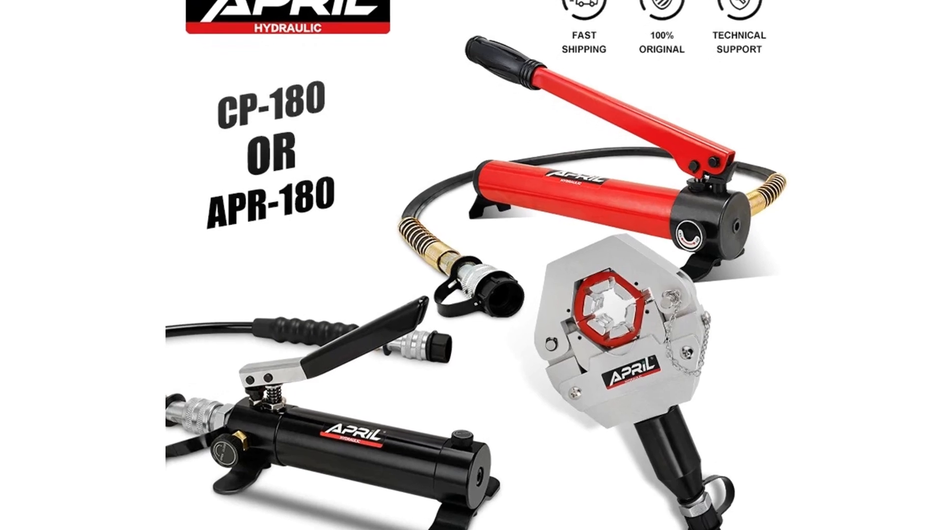
pyautogui.scroll(-3)
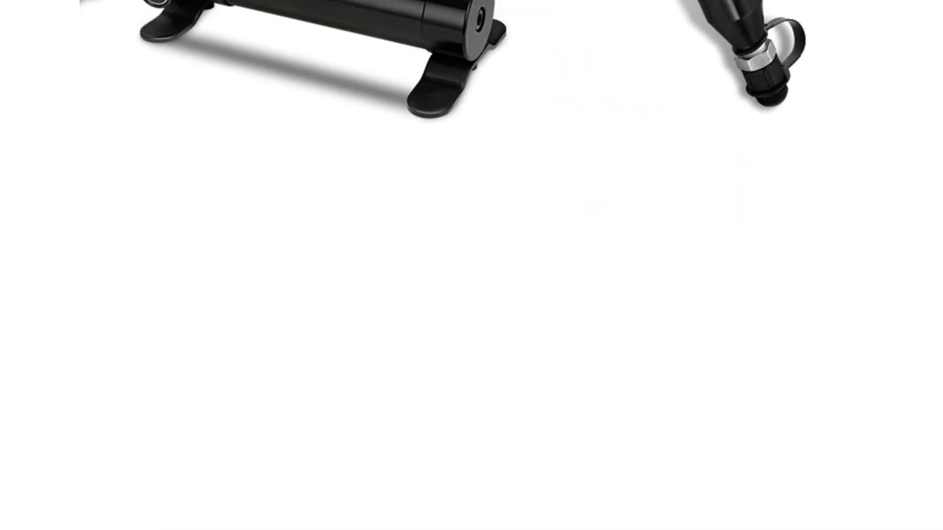